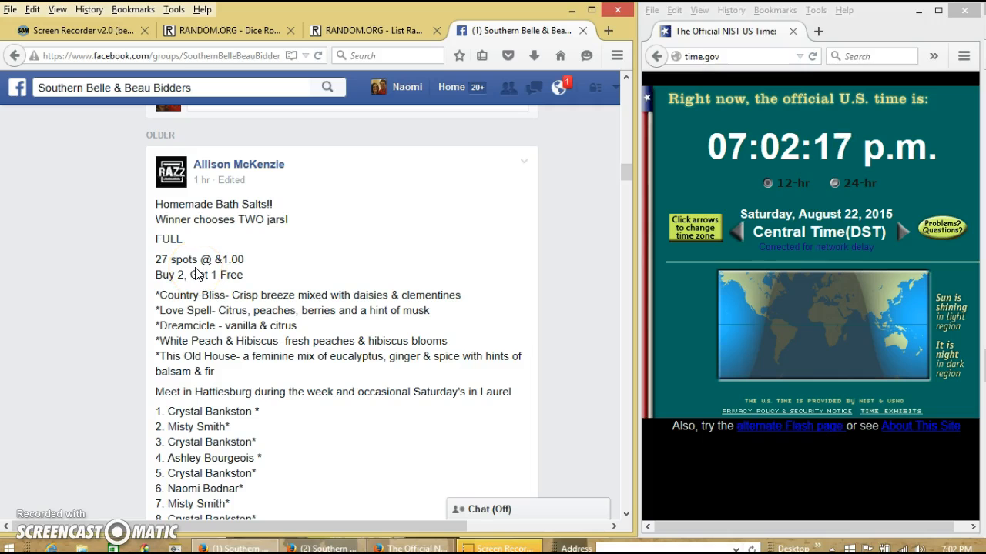
- Scroll the auction post to review all 27 claimed spots through the final entry
scroll("down", 3)
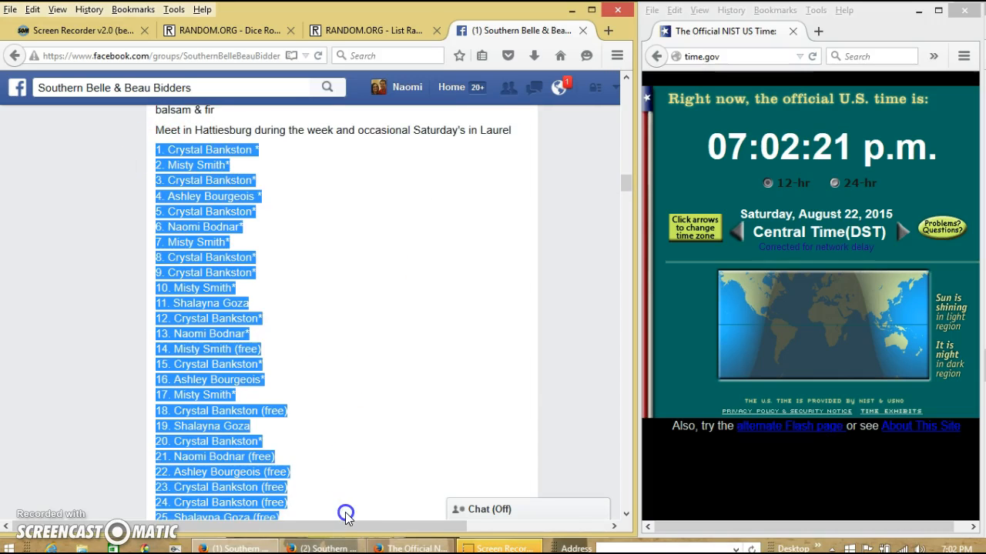
scroll("down", 3)
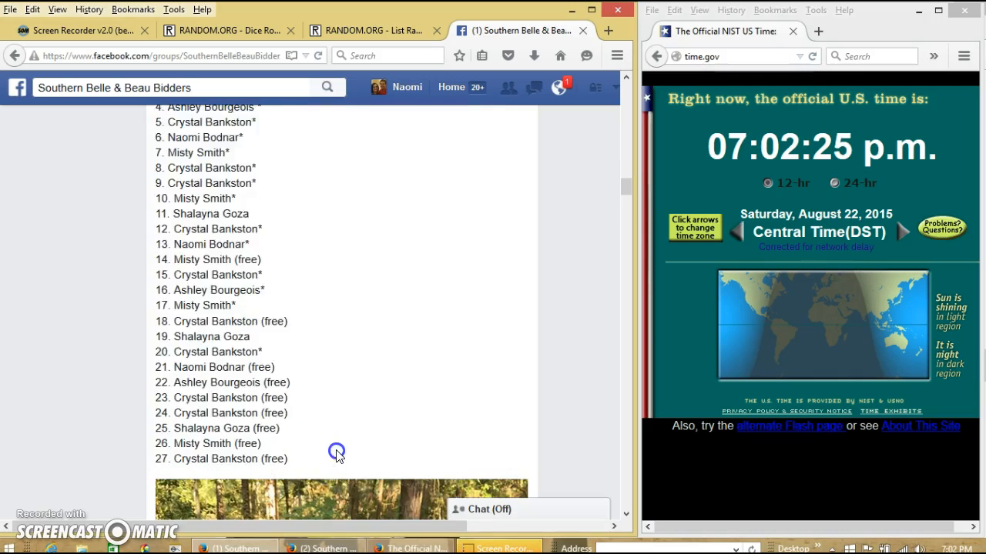
- Post a comment reading 'live' on the auction post, then switch to the List Randomizer
scroll("down", 3)
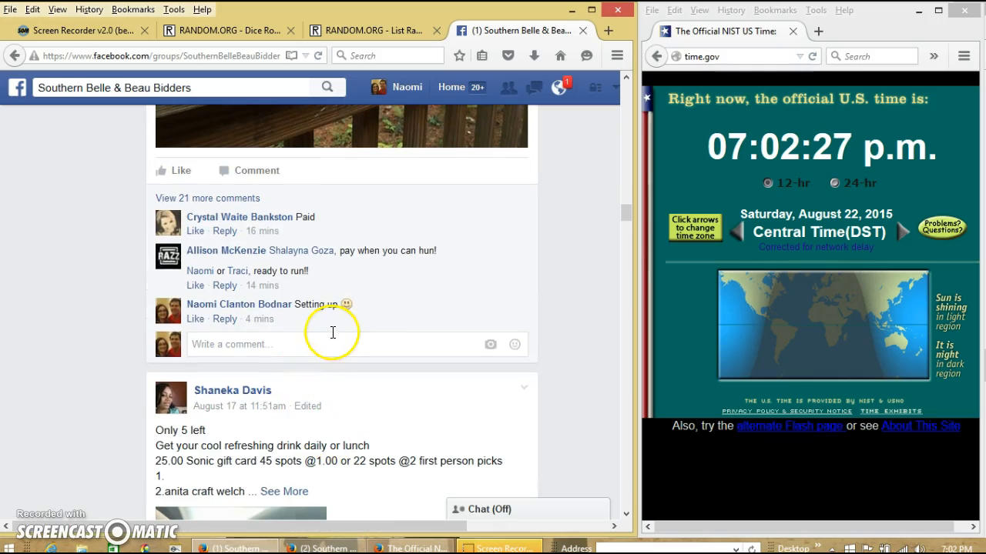
type("live")
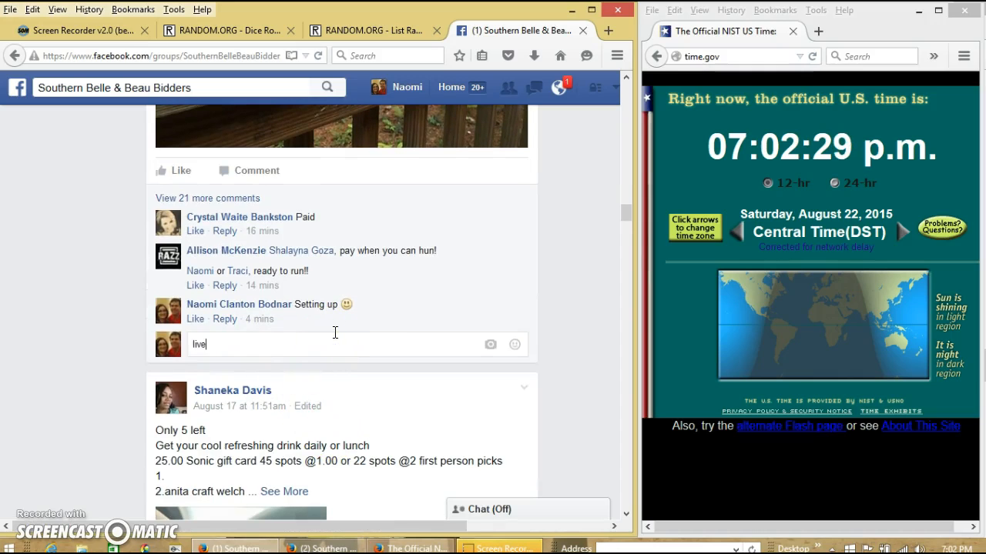
key("enter")
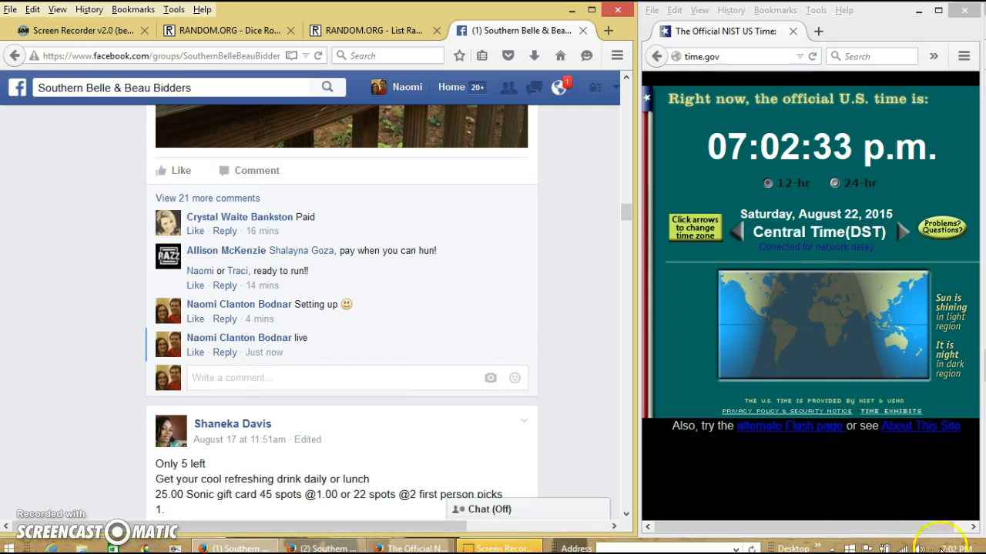
left_click(374, 30)
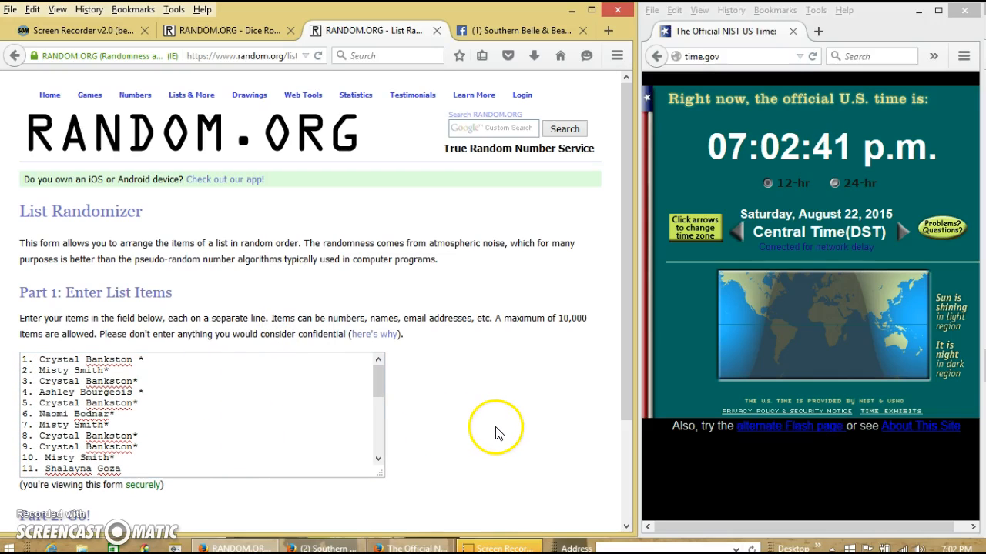
- Roll two virtual dice on the Dice Roller, getting a 6 and a 3
scroll("down", 3)
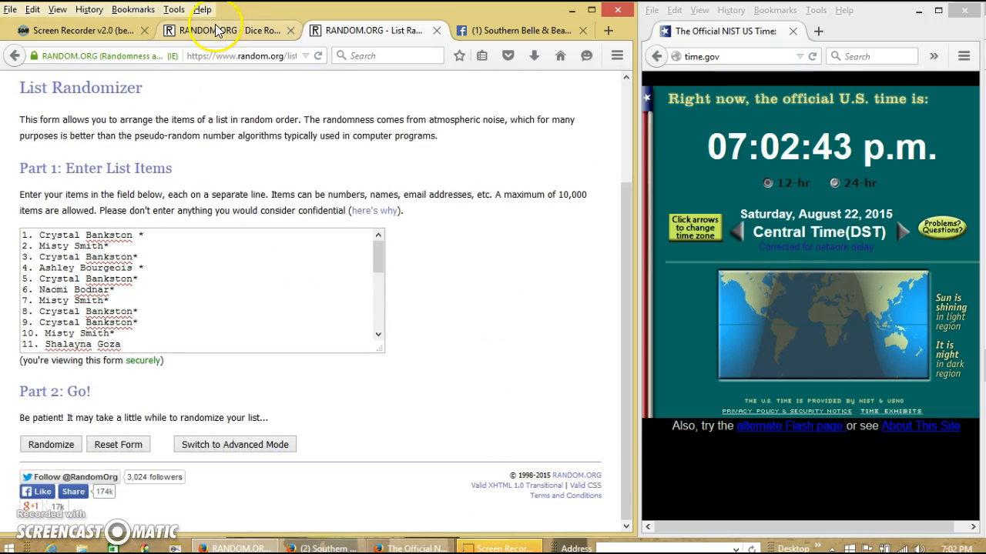
left_click(215, 30)
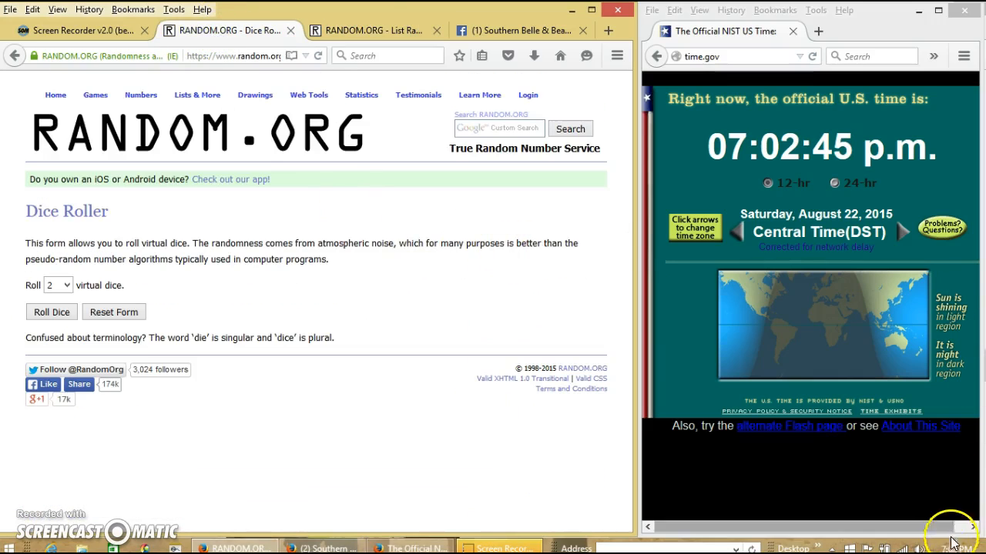
left_click(51, 312)
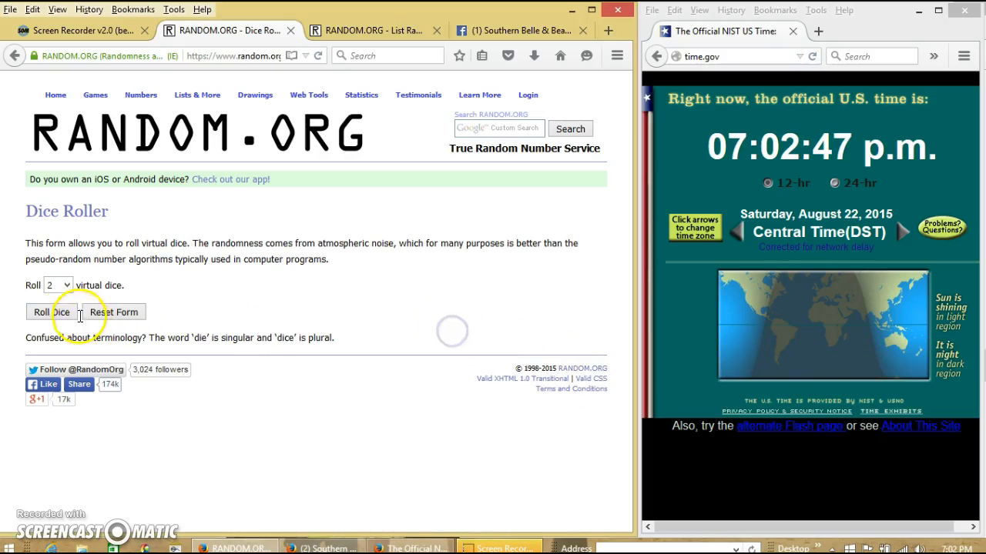
left_click(42, 312)
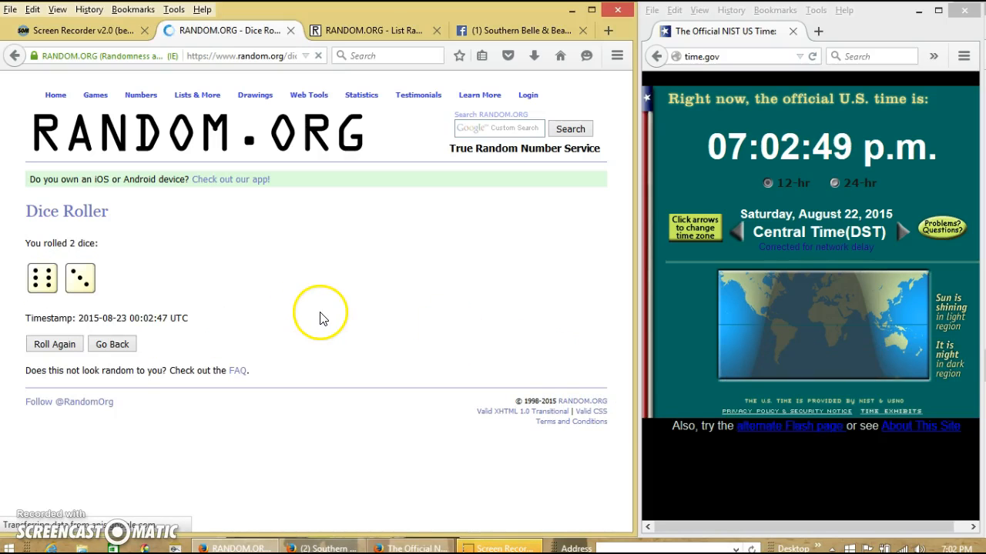
left_click(374, 30)
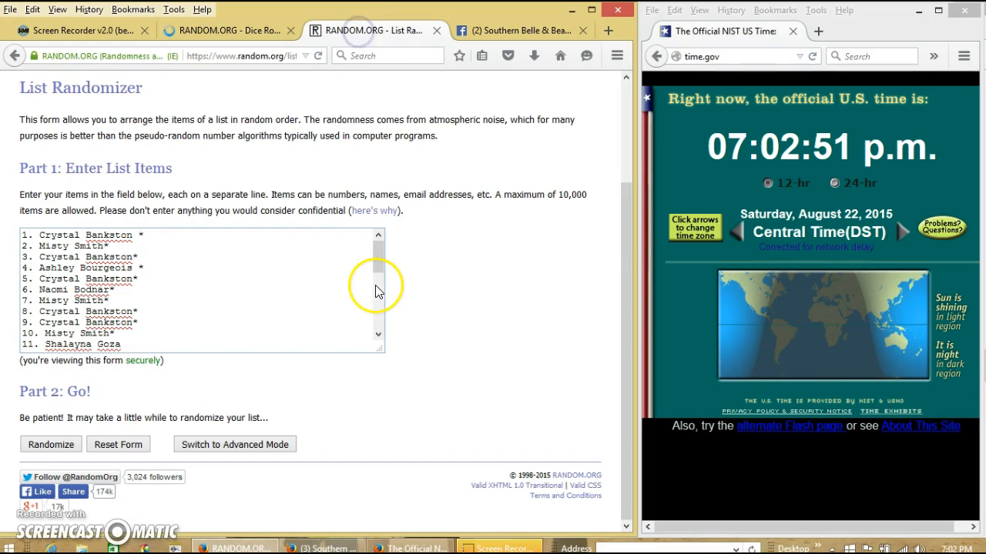
left_click(932, 547)
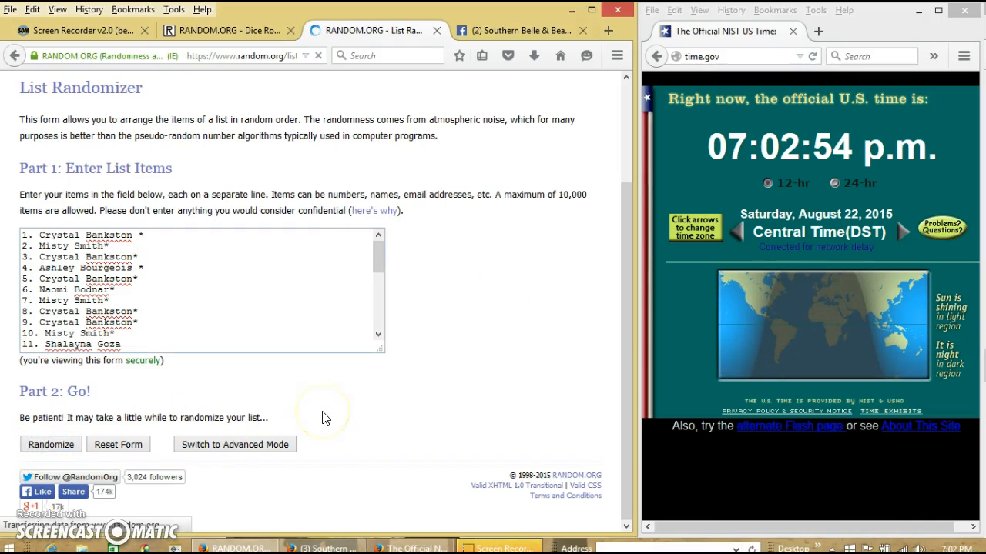
left_click(50, 444)
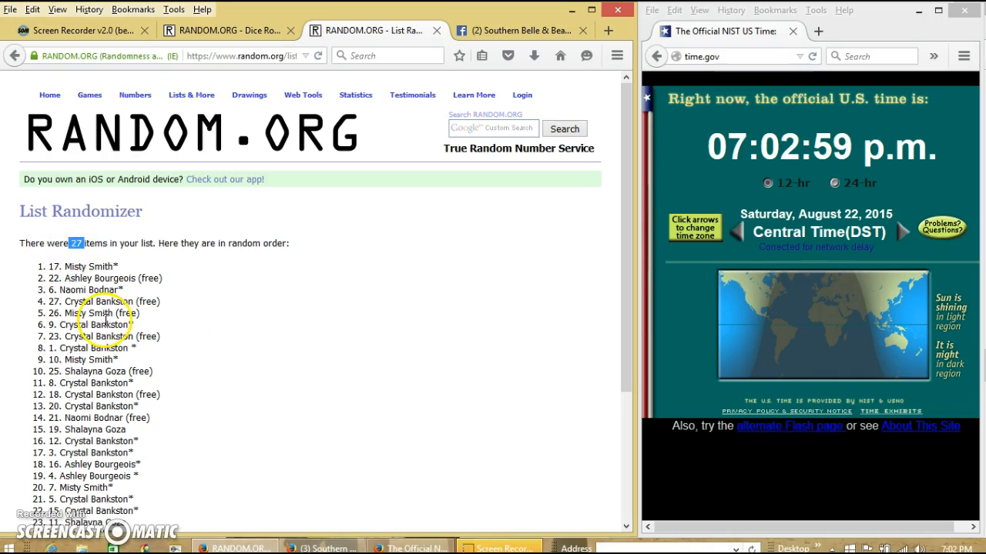
scroll("down", 3)
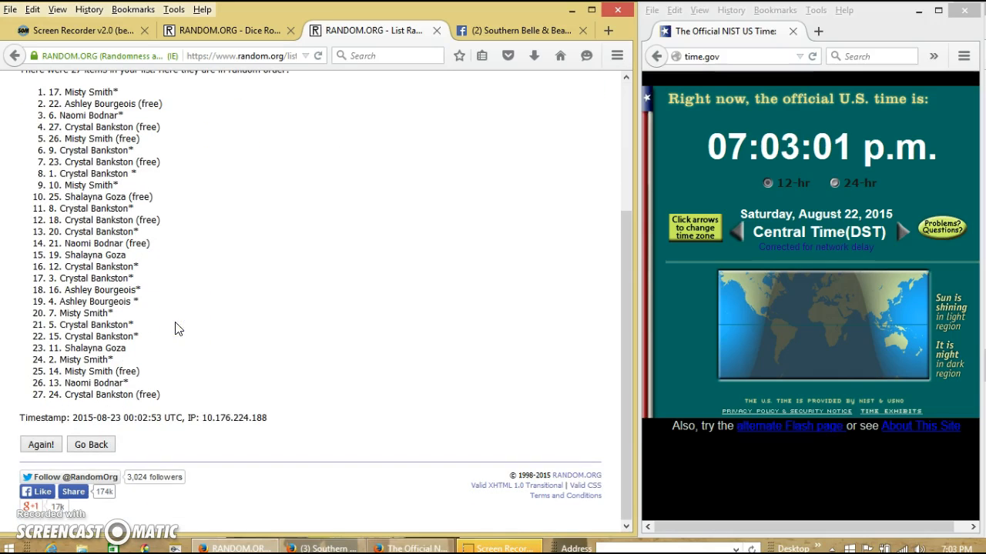
- Check the dice result, then re-randomize the list with Again! up to the fourth shuffle
left_click(223, 30)
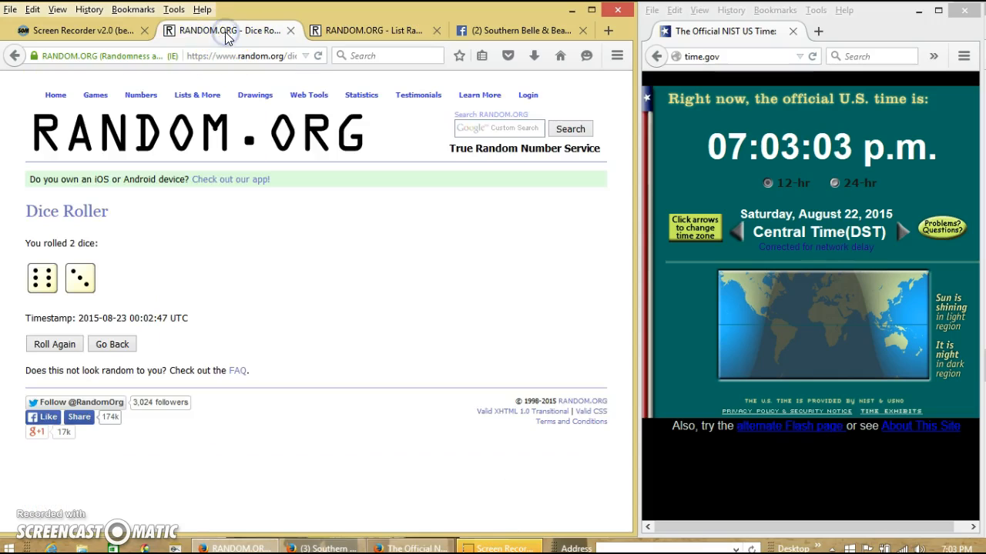
left_click(370, 30)
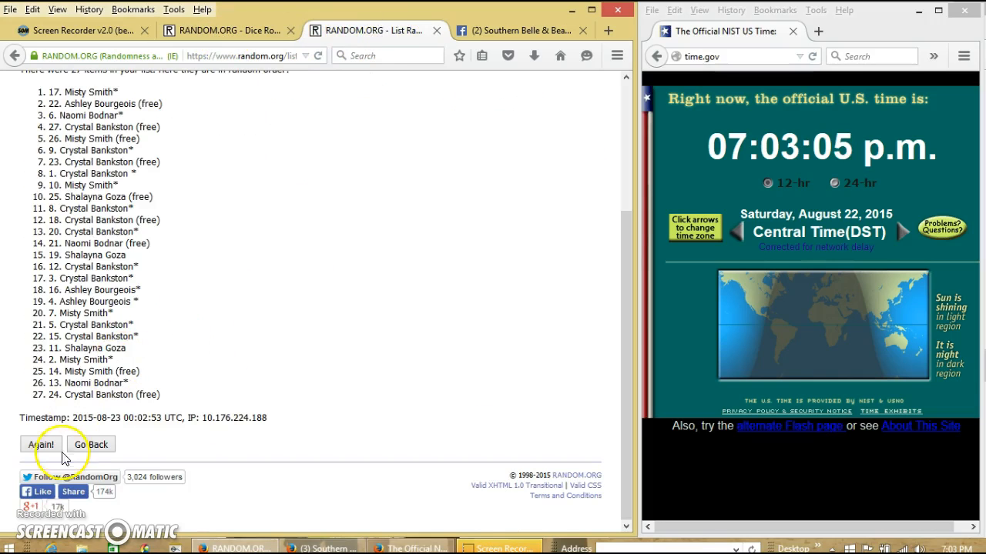
left_click(41, 444)
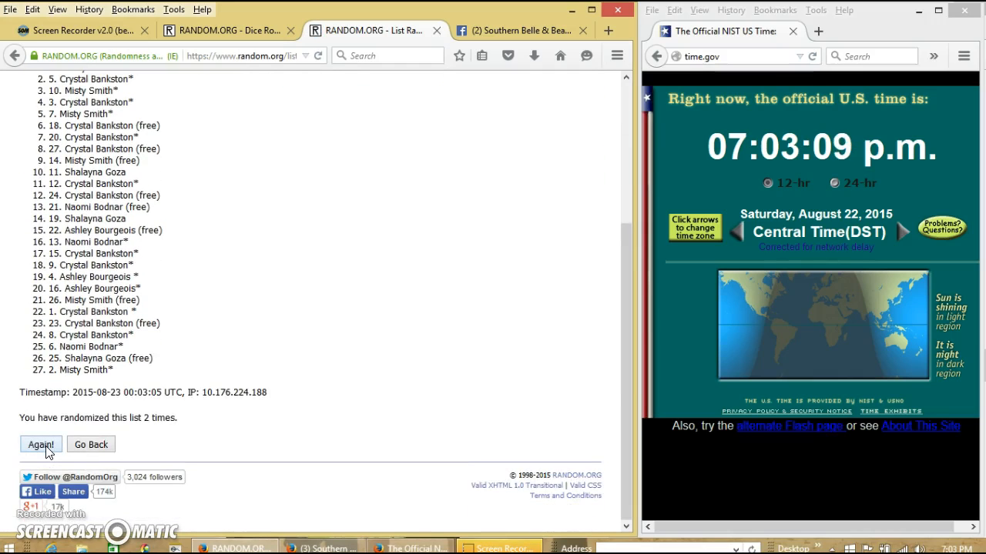
left_click(41, 445)
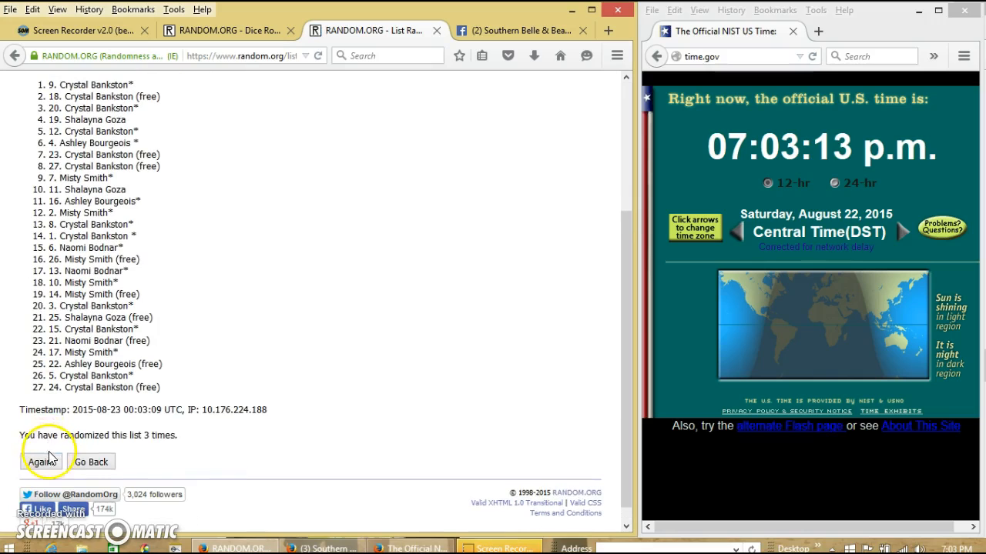
left_click(40, 461)
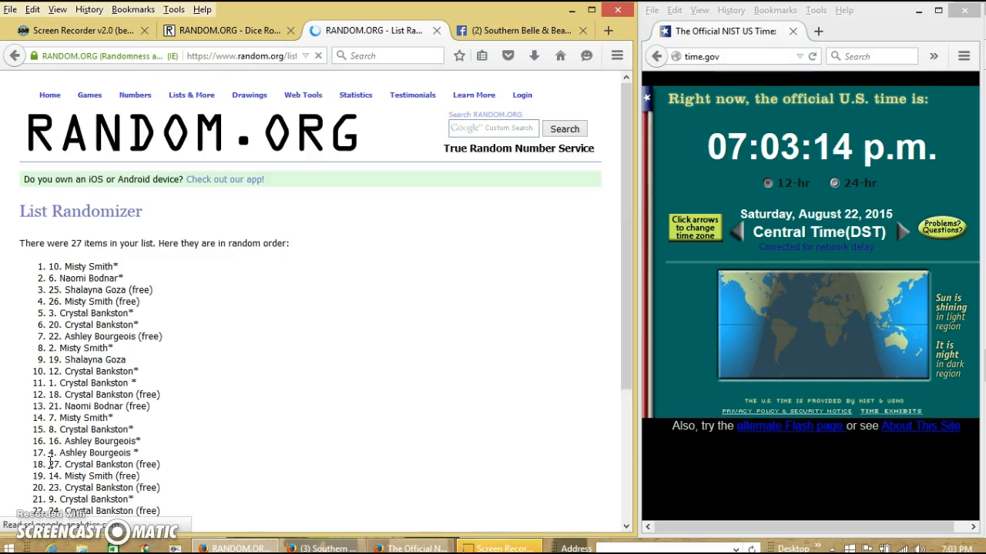
scroll("down", 3)
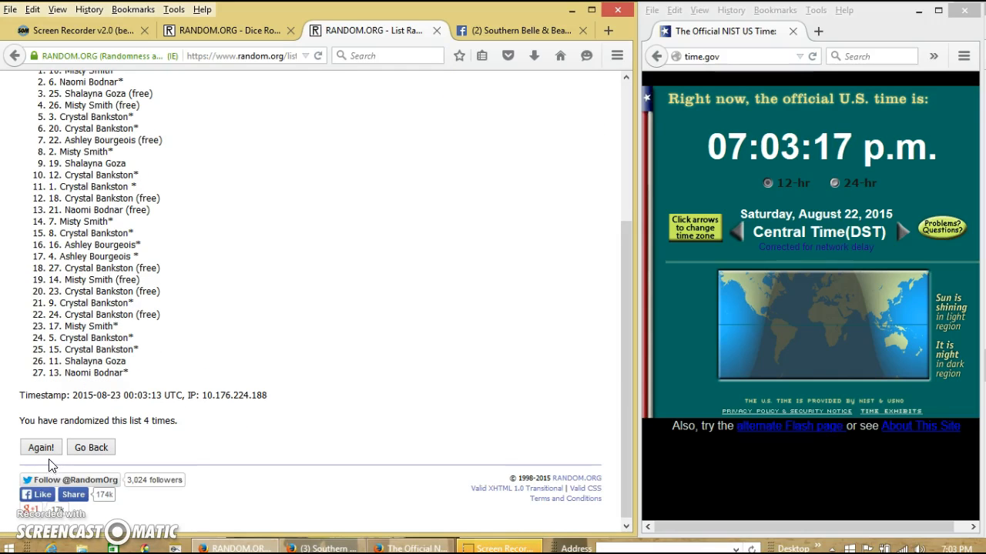
- Keep re-randomizing until the page reports 8 shuffles and highlight the count
left_click(41, 447)
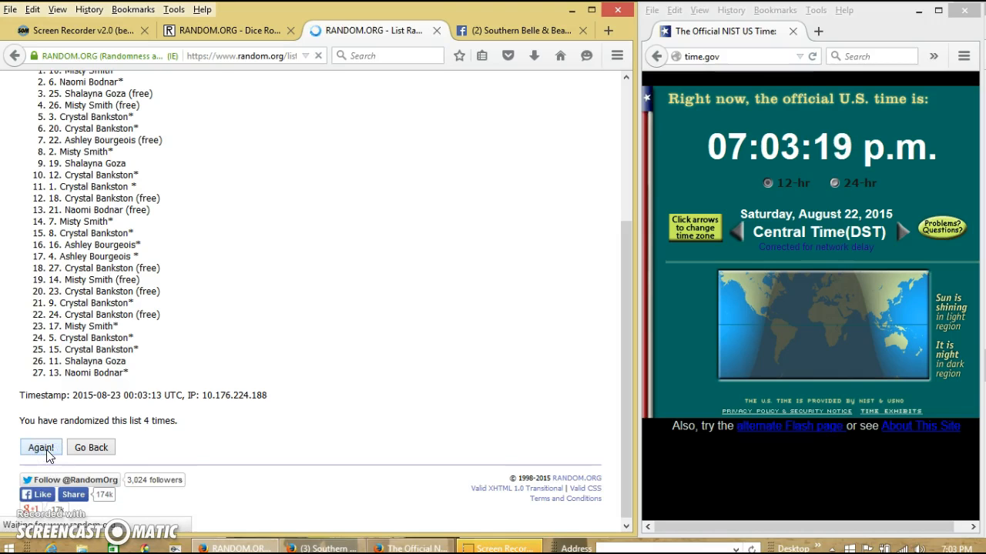
left_click(41, 448)
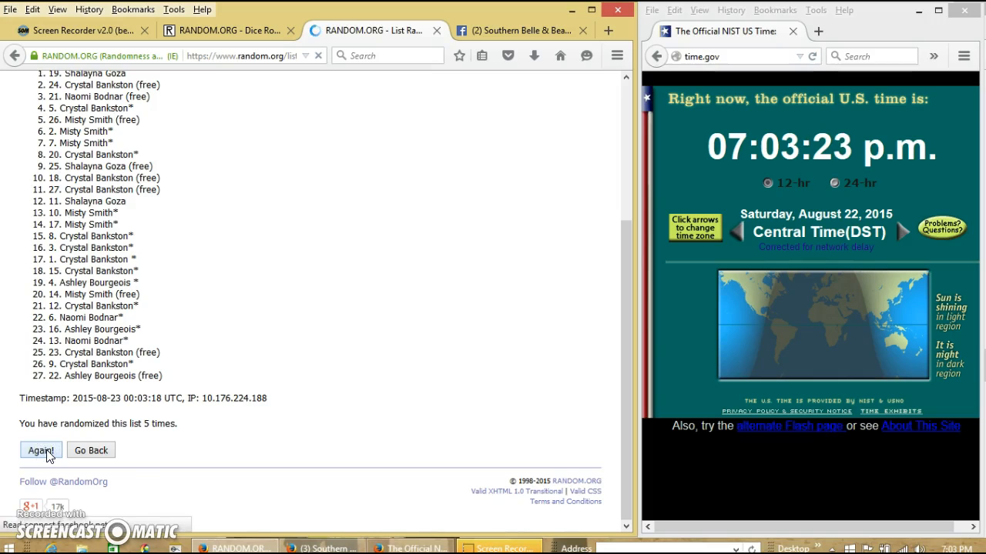
left_click(40, 450)
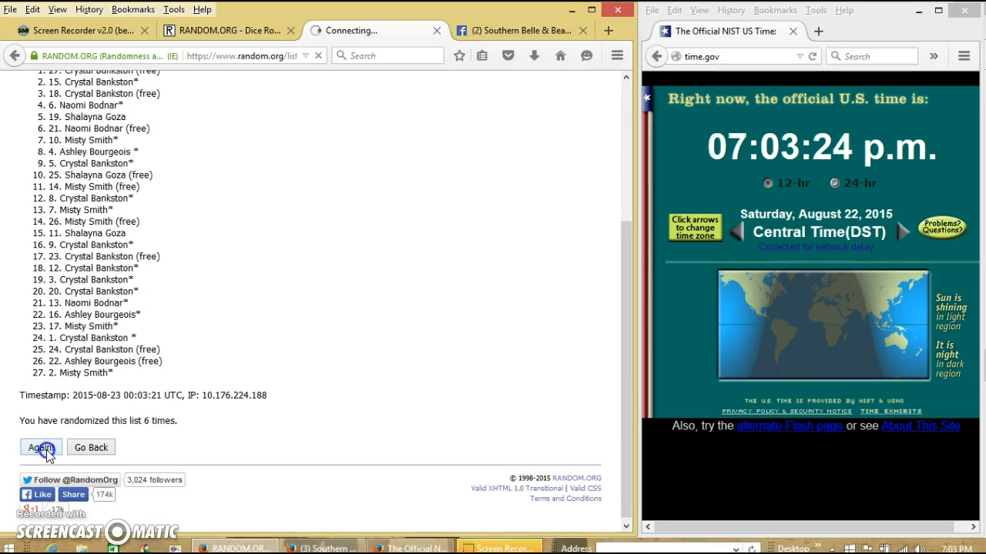
left_click(40, 447)
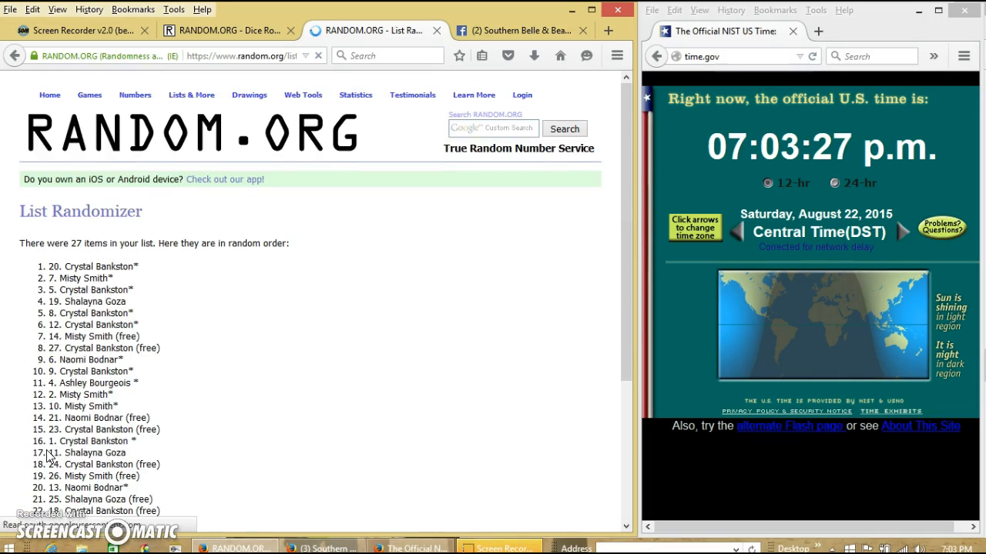
scroll("down", 3)
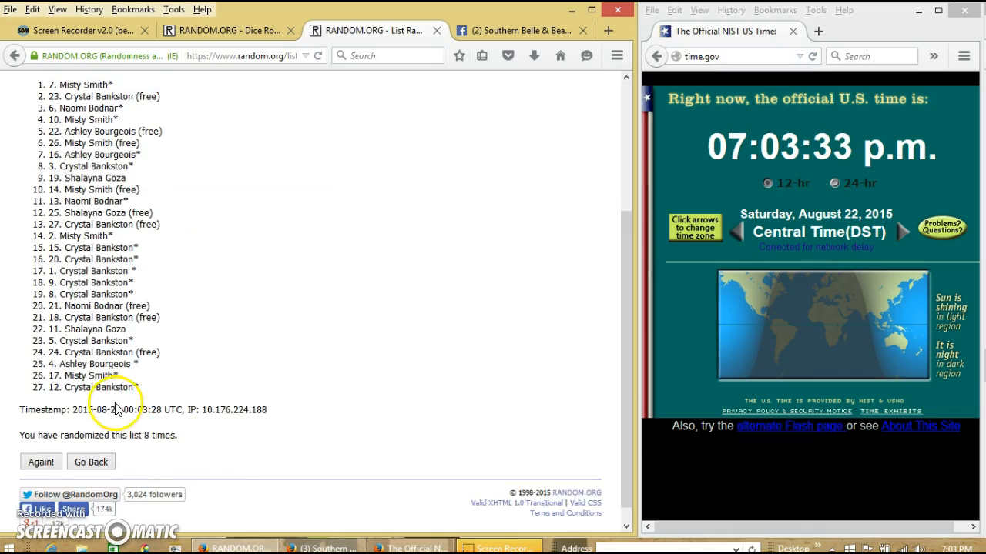
double_click(141, 435)
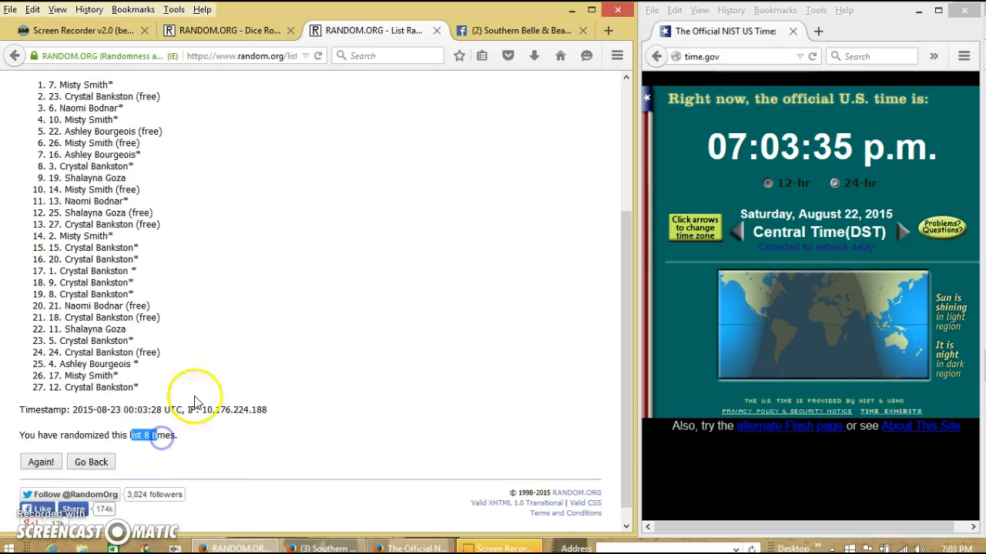
left_click(223, 30)
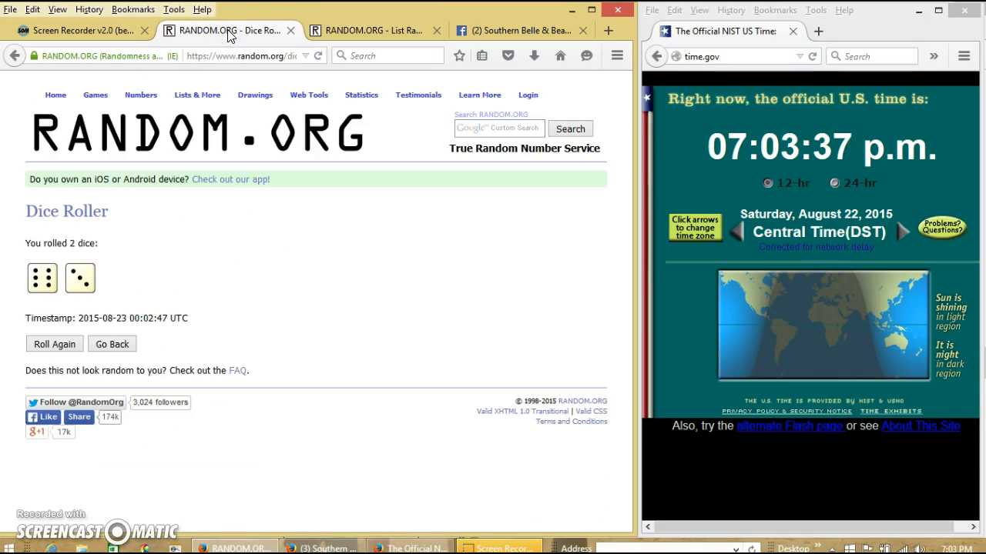
left_click(373, 30)
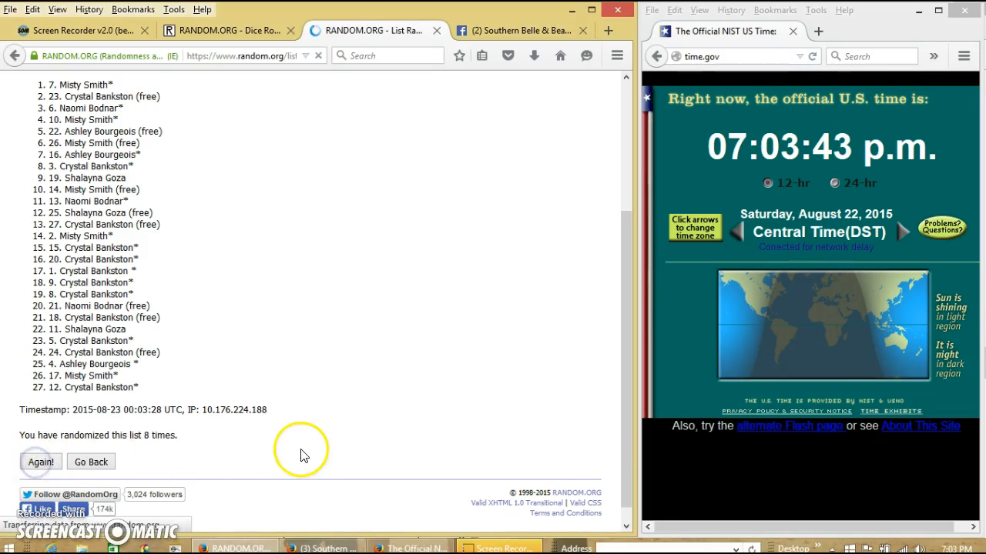
left_click(40, 461)
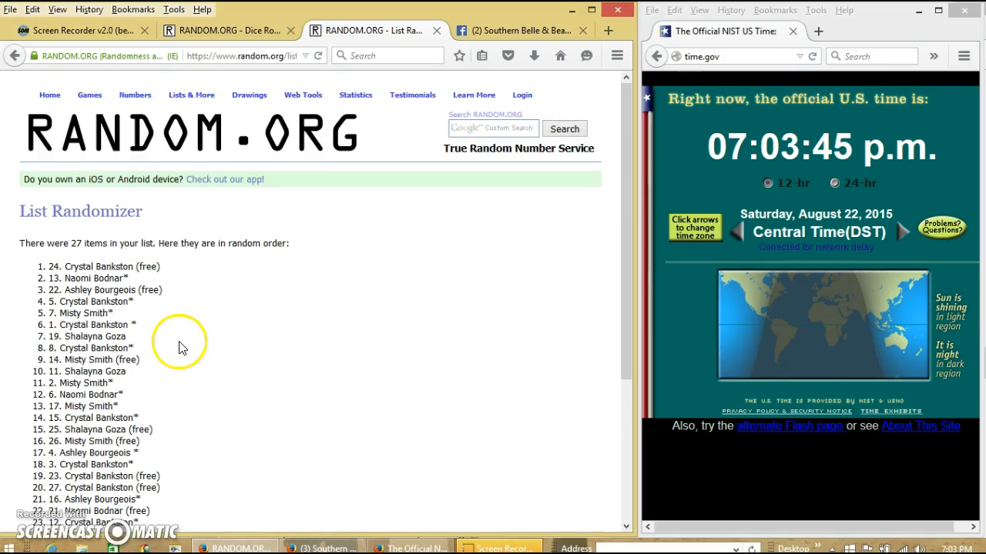
mouse_move(85, 258)
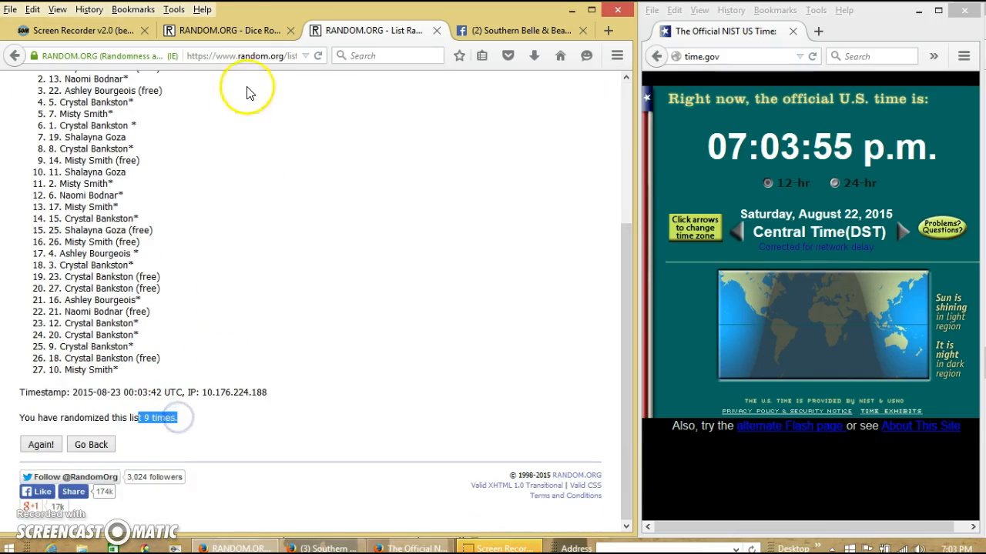
left_click(223, 30)
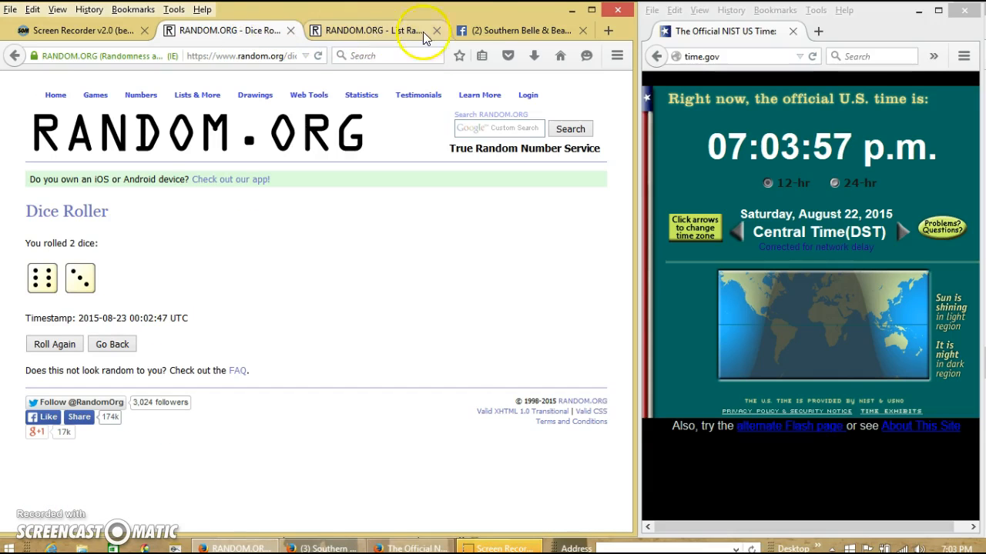
left_click(516, 30)
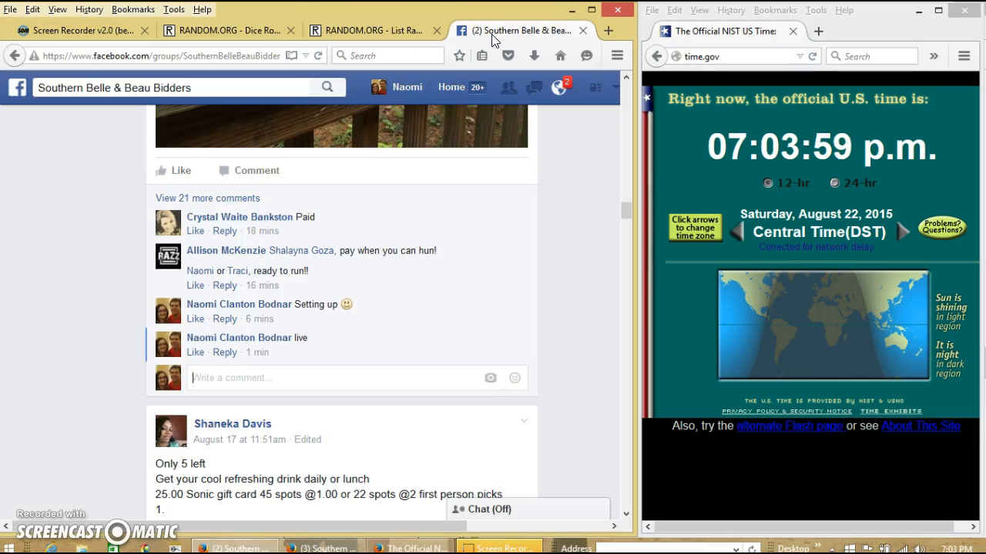